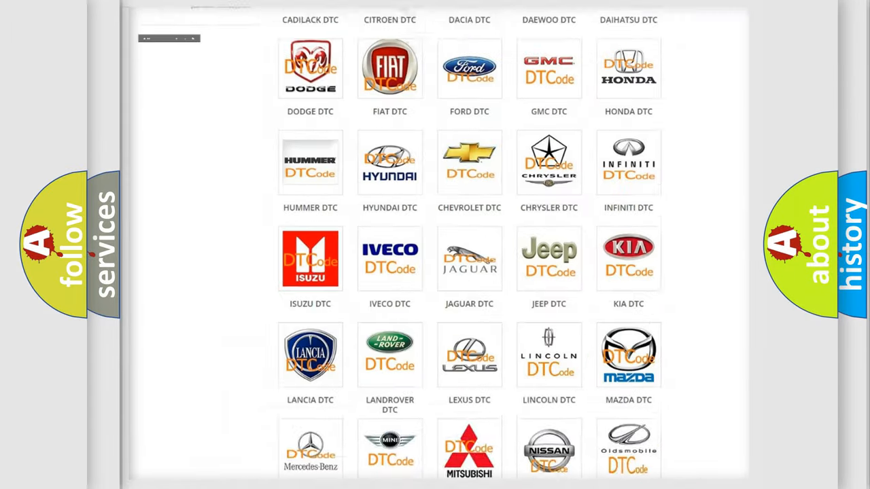
Go from the brand grid into the Buick DTC list and browse through its codes
scroll(up, 3)
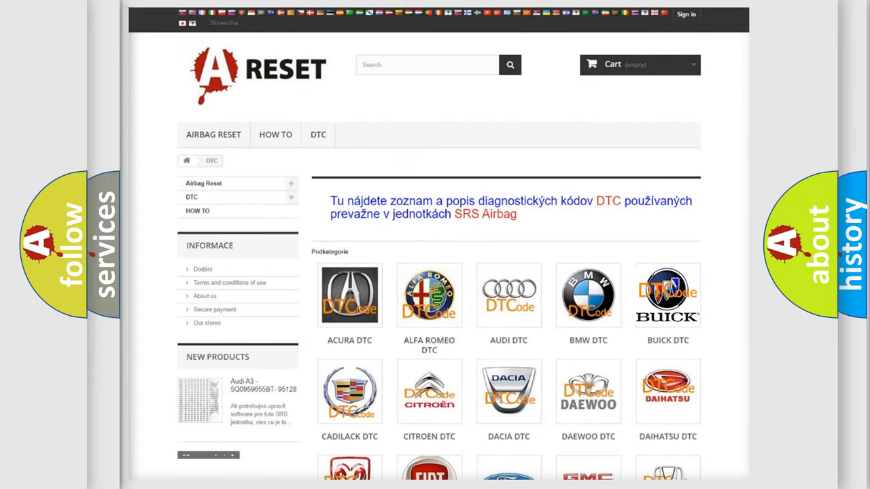
click(668, 295)
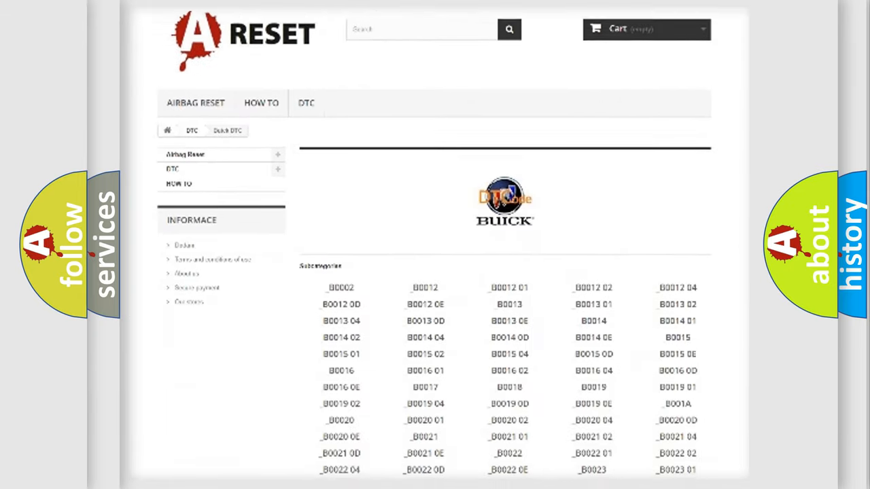
scroll(down, 3)
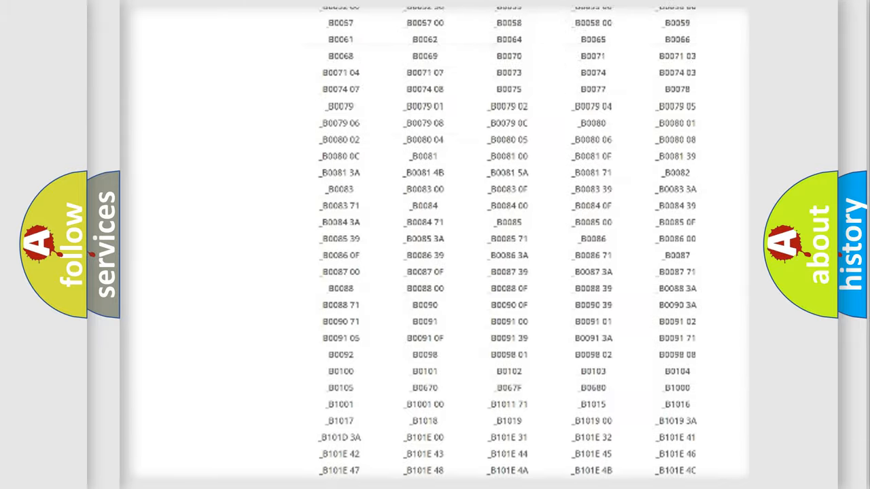
scroll(up, 3)
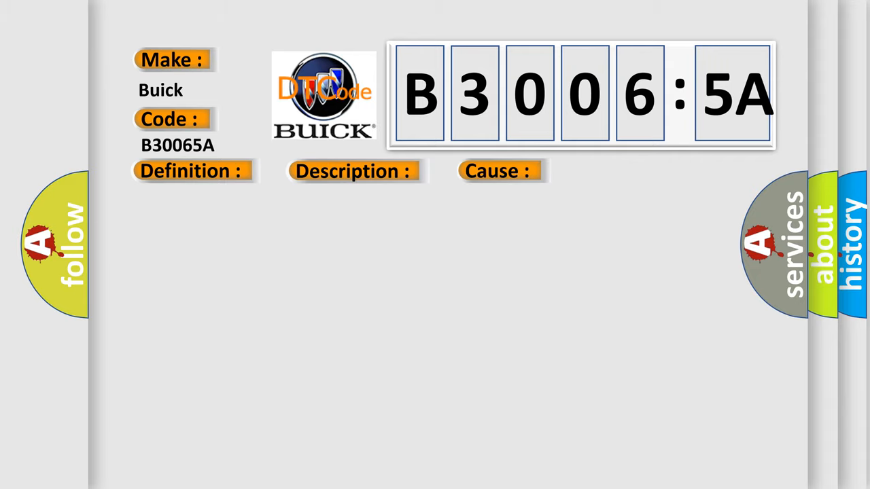
Let the Buick B30065A card play out to its definition 'Purge control valve.'
click(190, 171)
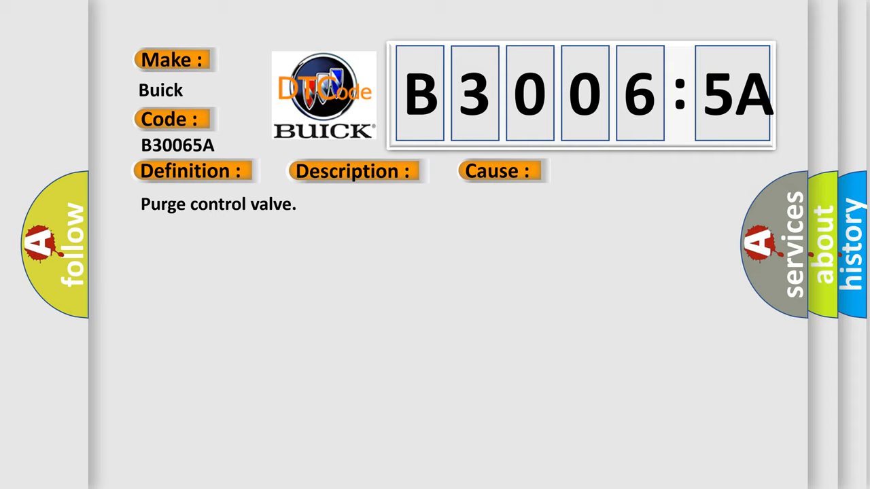